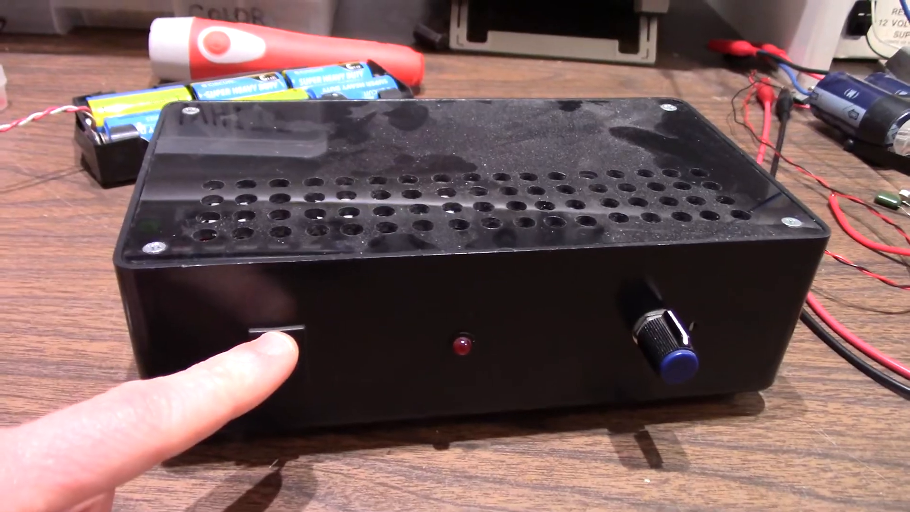
pyautogui.click(273, 348)
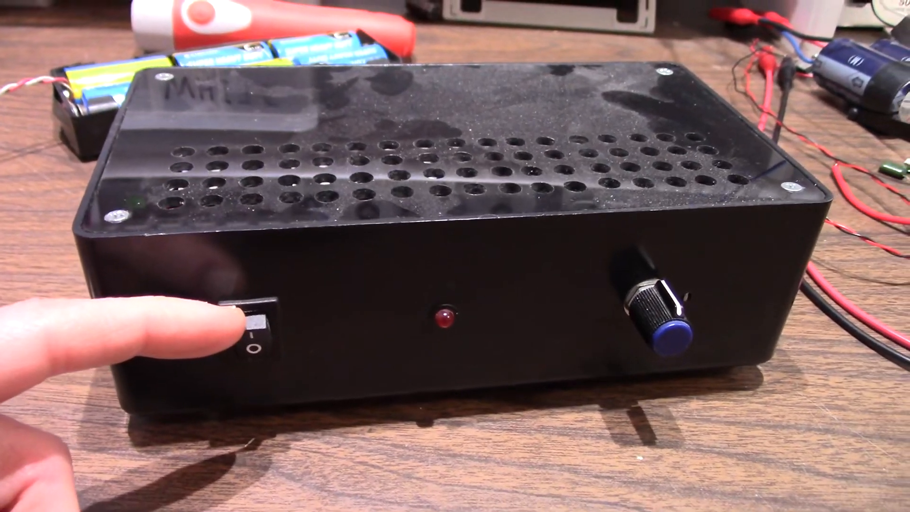
pyautogui.click(250, 325)
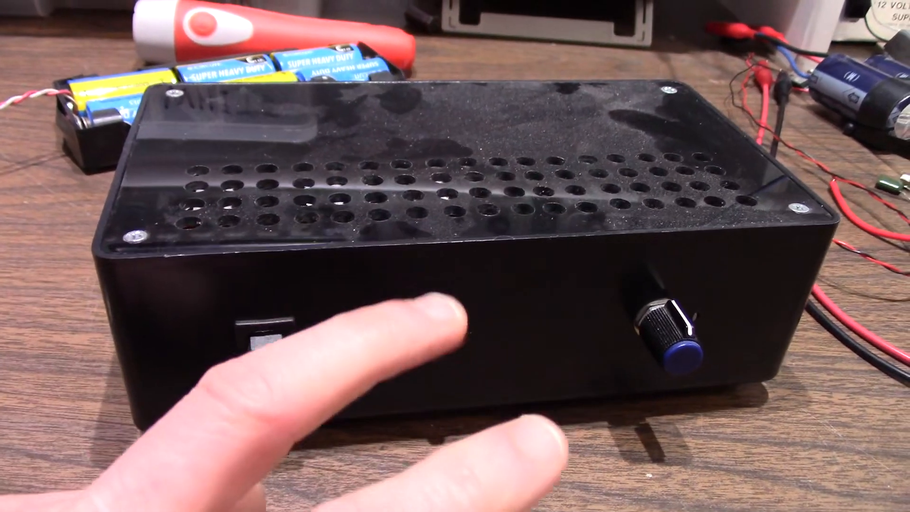